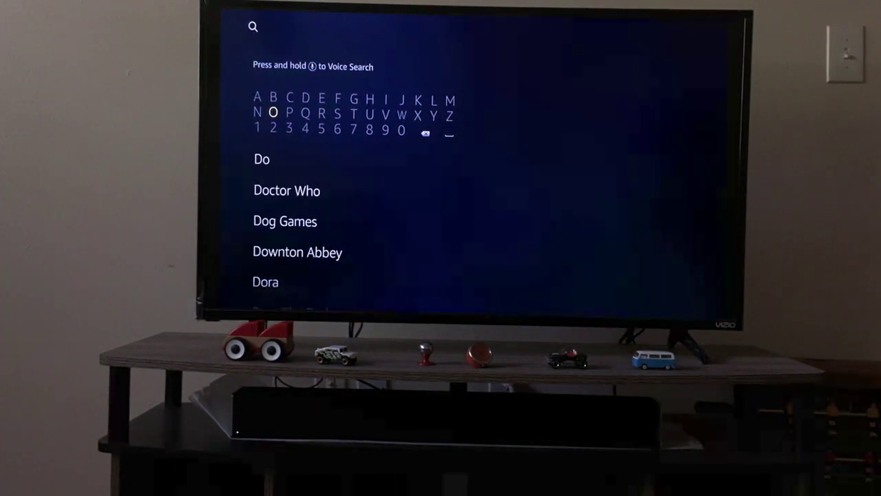
Type 'Do' into Fire TV Search to show suggestions like Doctor Who and Downton Abbey
left_click(405, 114)
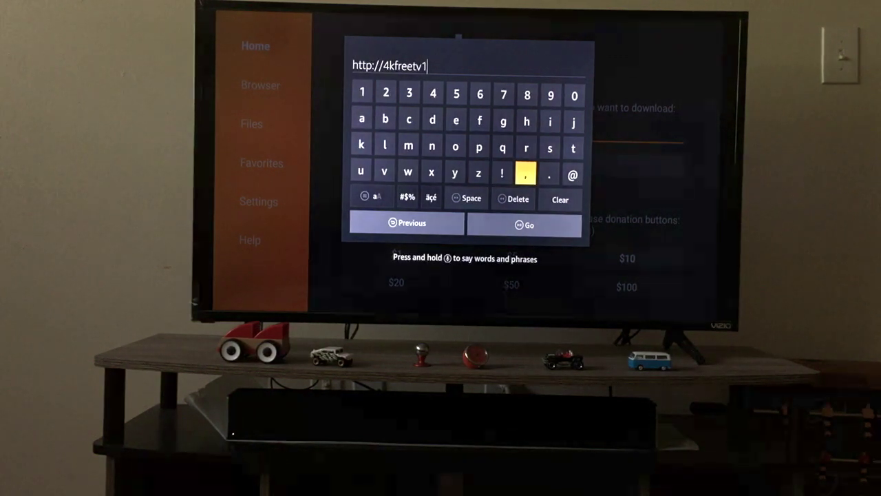
left_click(549, 173)
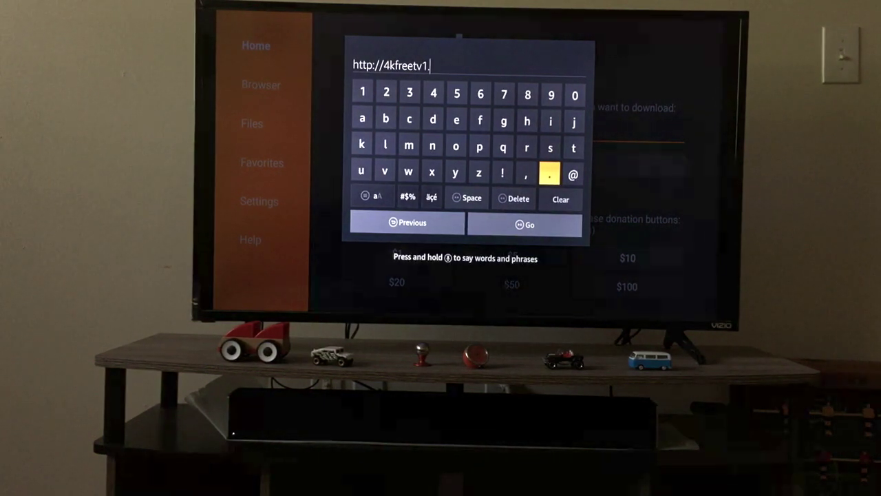